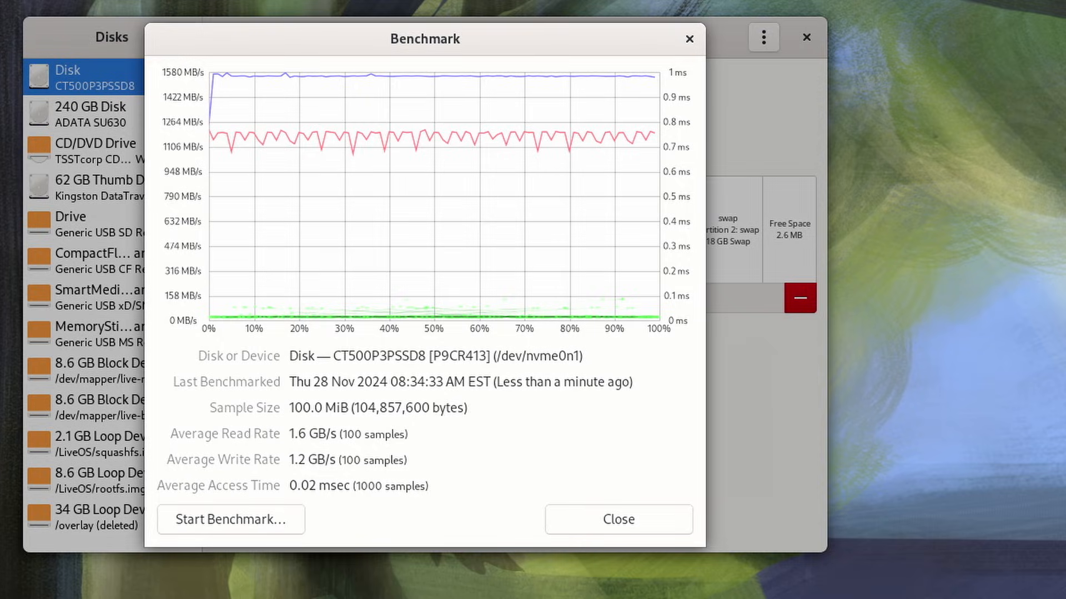
- Start a new benchmark for the CT500P3PSSD8 disk after dismissing the previous results
{"action": "left_click", "coordinate": [616, 520]}
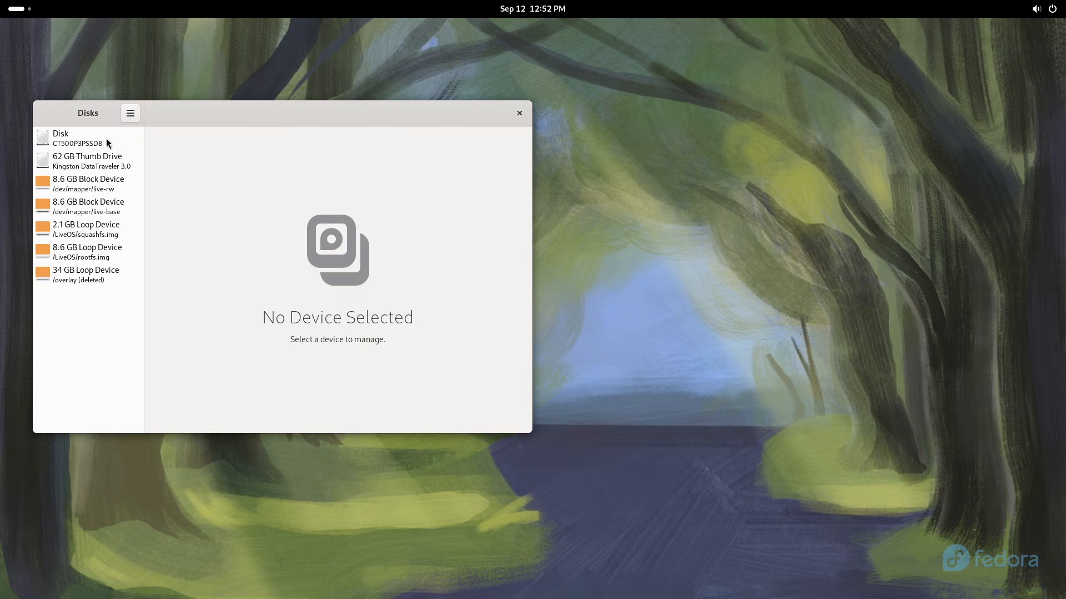
{"action": "left_click", "coordinate": [81, 137]}
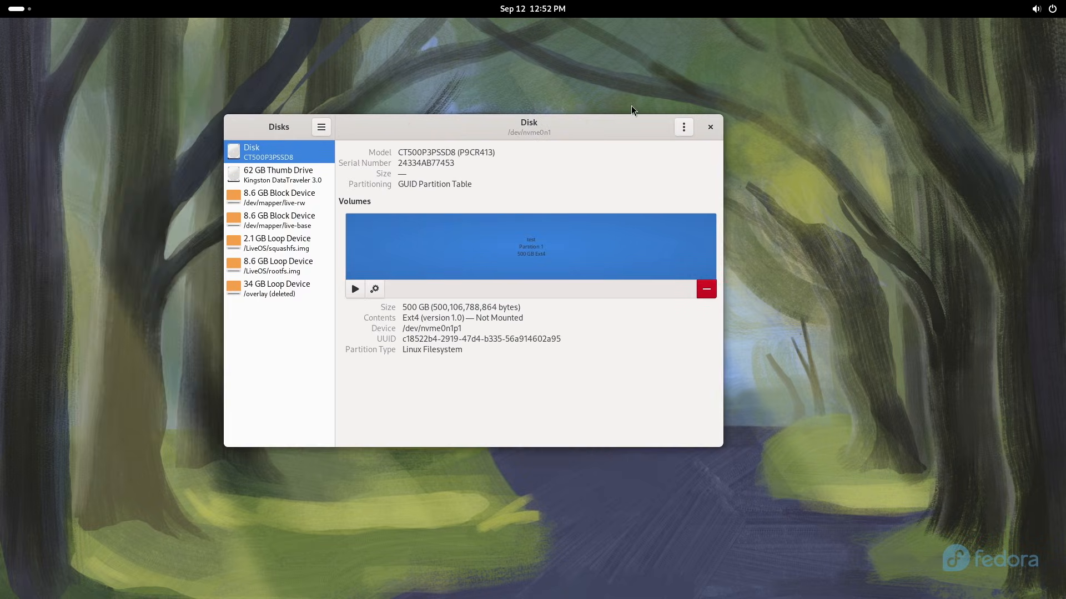
{"action": "left_click", "coordinate": [683, 127]}
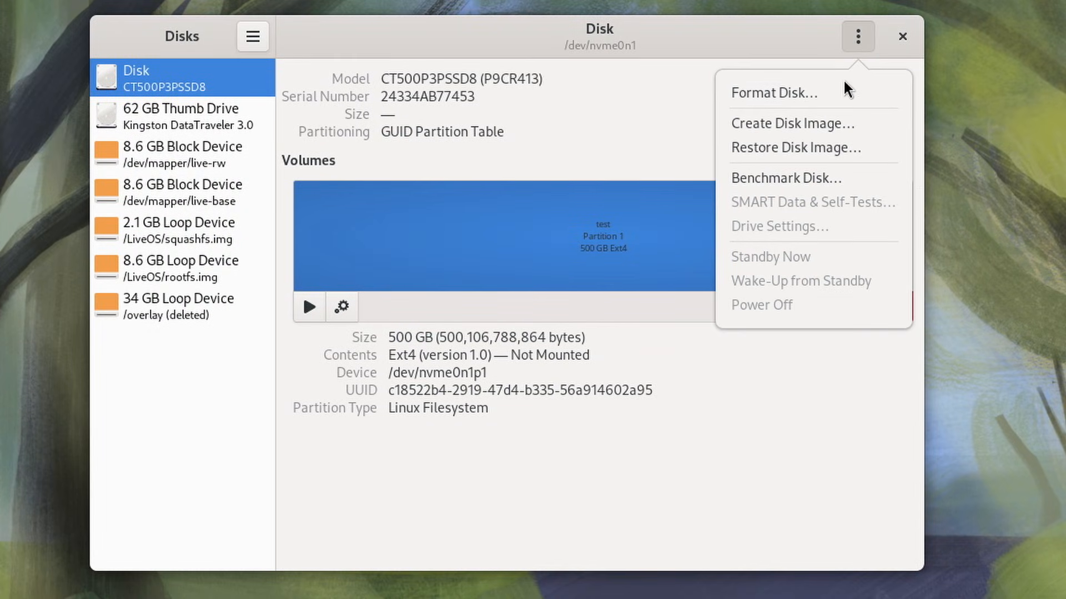
{"action": "left_click", "coordinate": [786, 177]}
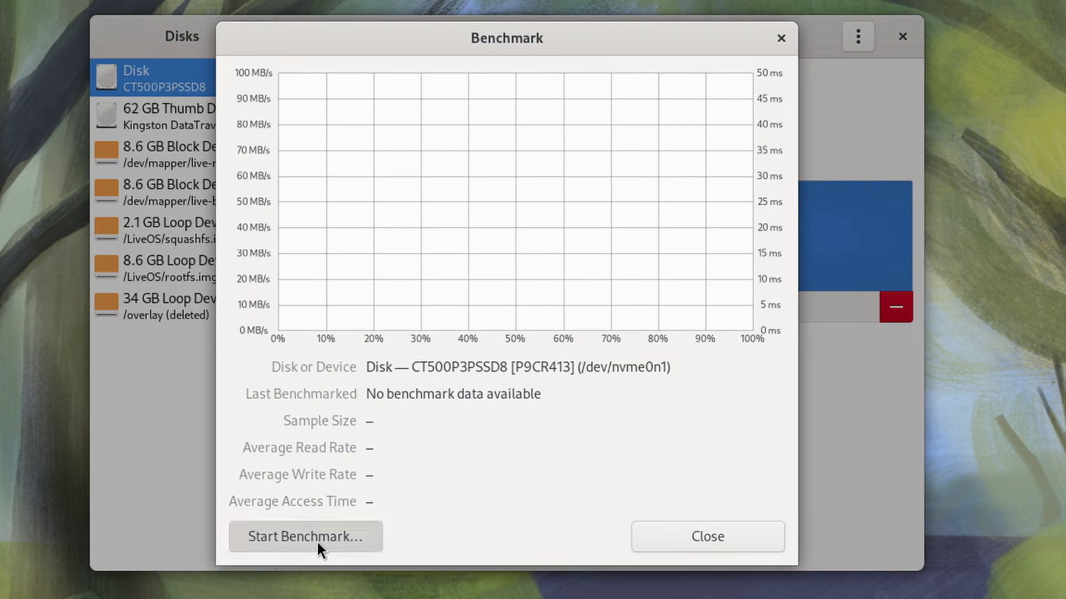
{"action": "left_click", "coordinate": [305, 536]}
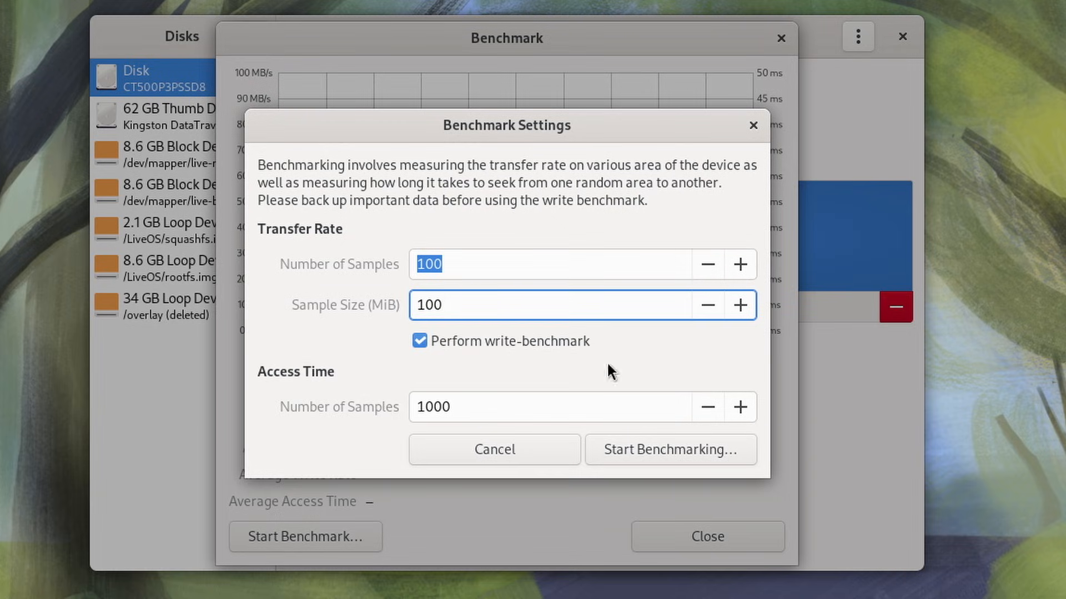
- Run the CT500P3PSSD8 benchmark with write enabled, authenticating when prompted
{"action": "left_click", "coordinate": [670, 449]}
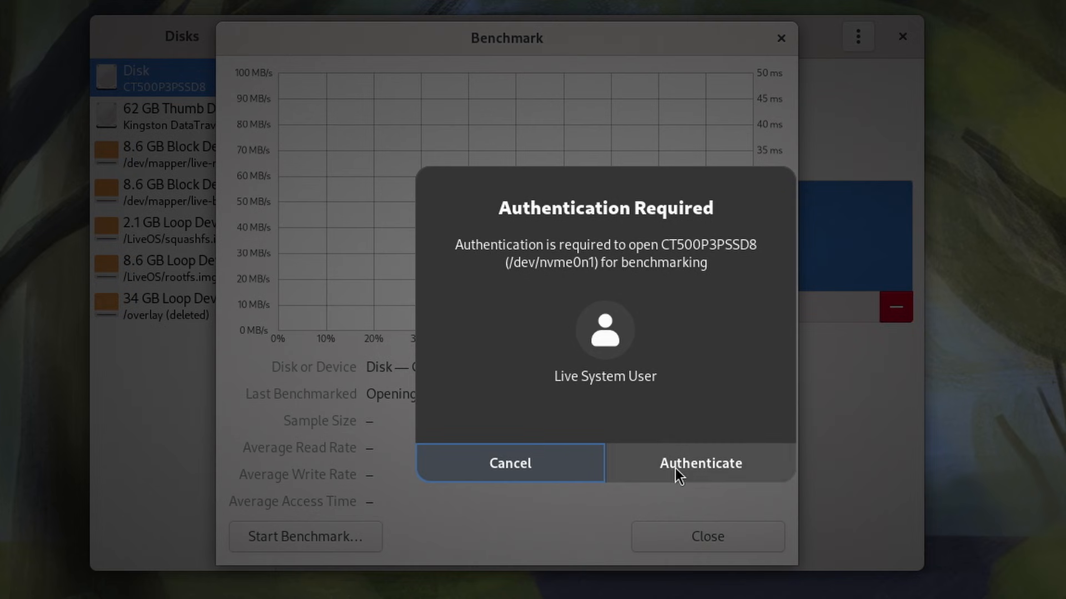
{"action": "left_click", "coordinate": [700, 463]}
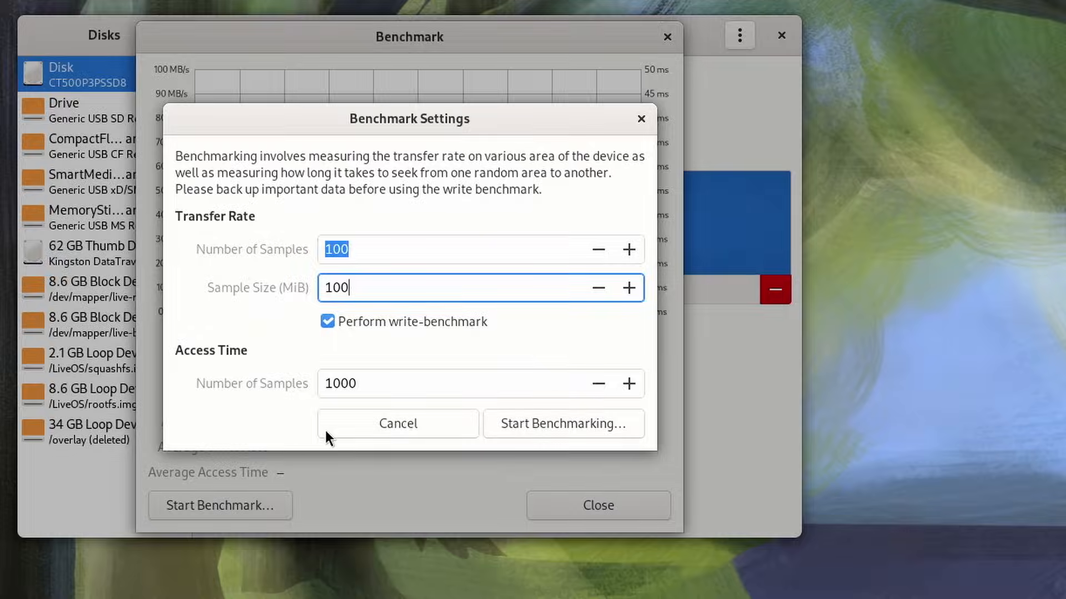
{"action": "left_click", "coordinate": [564, 423]}
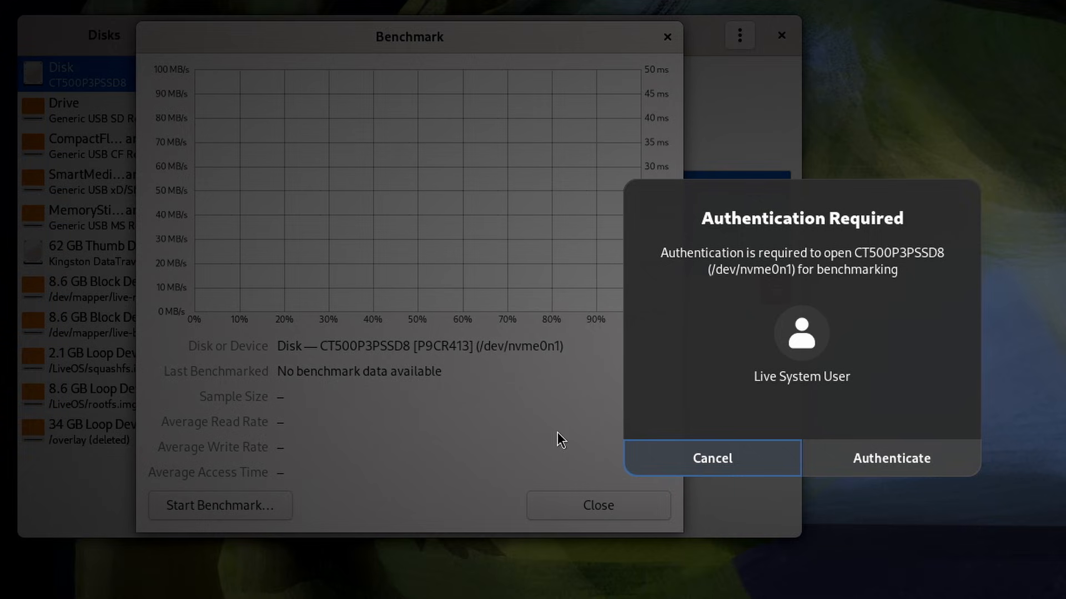
{"action": "left_click", "coordinate": [890, 458]}
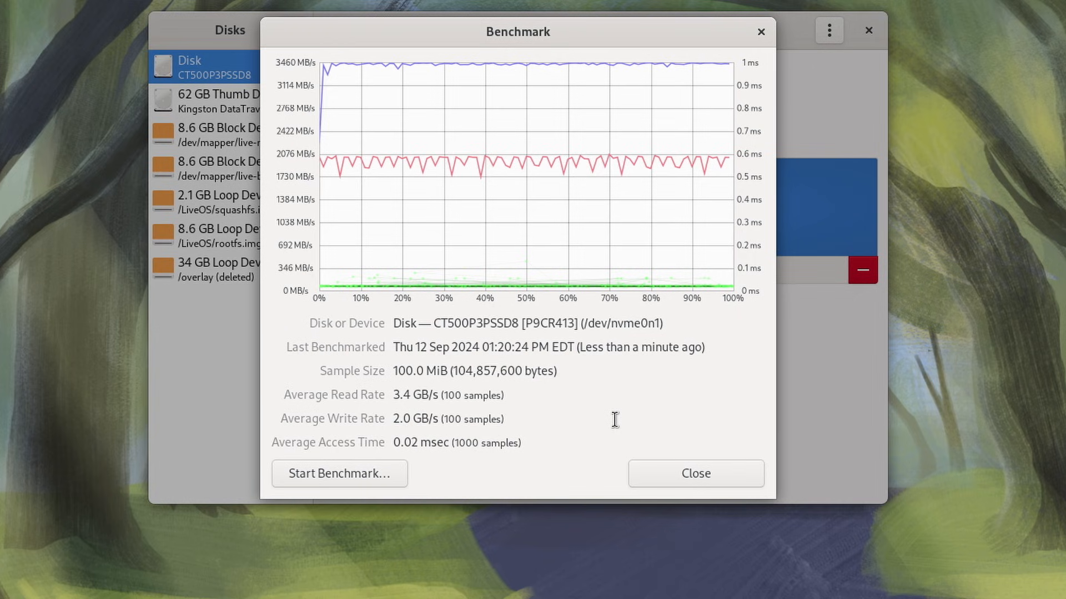
- Rerun the CT500P3PSSD8 benchmark with the same settings
{"action": "left_click", "coordinate": [339, 474]}
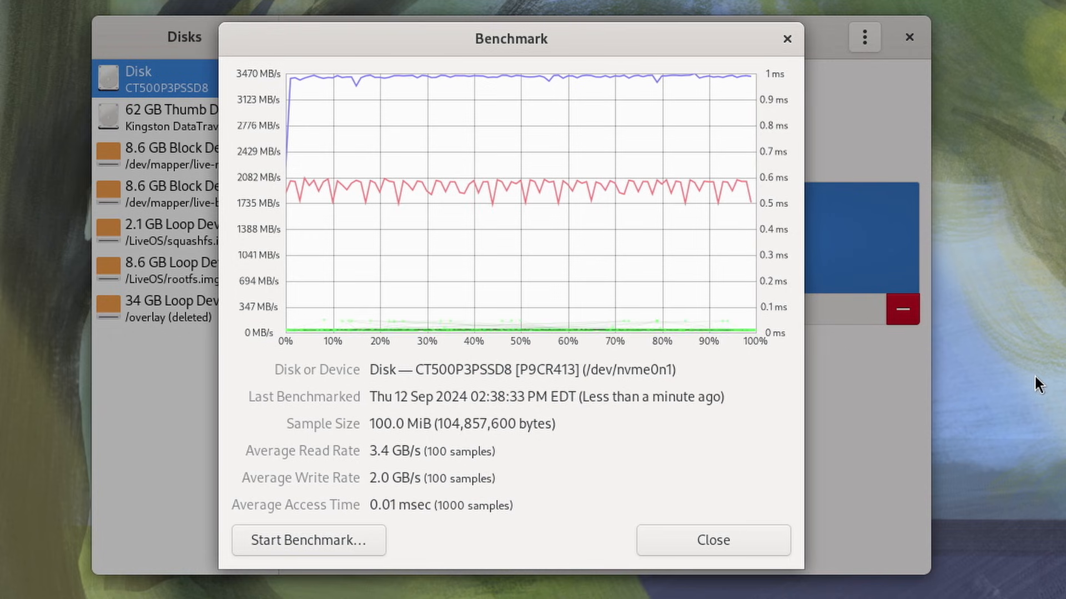
{"action": "mouse_move", "coordinate": [965, 382]}
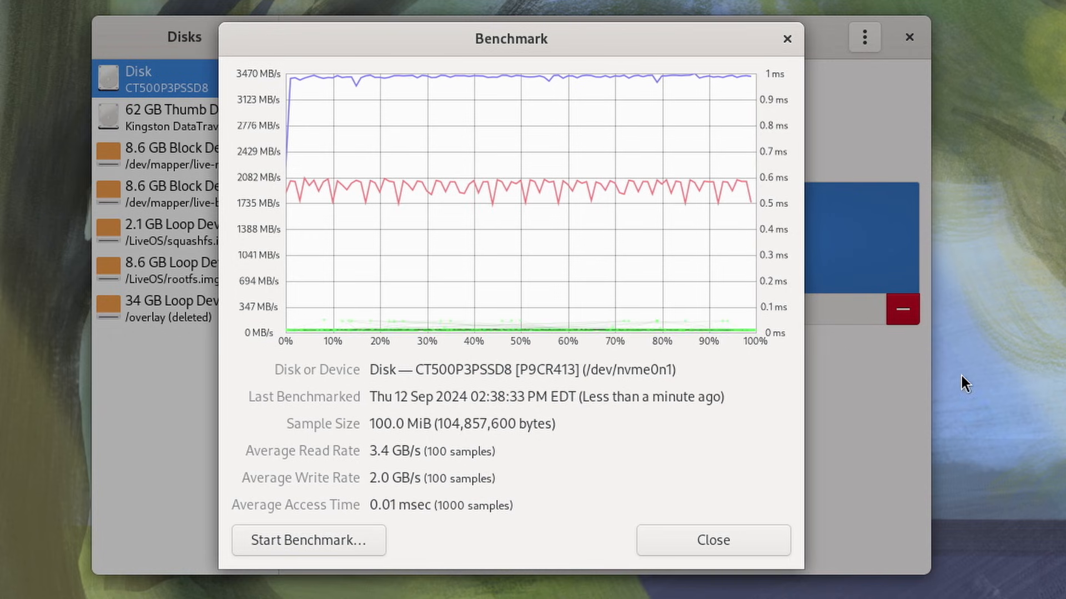
{"action": "mouse_move", "coordinate": [1014, 342]}
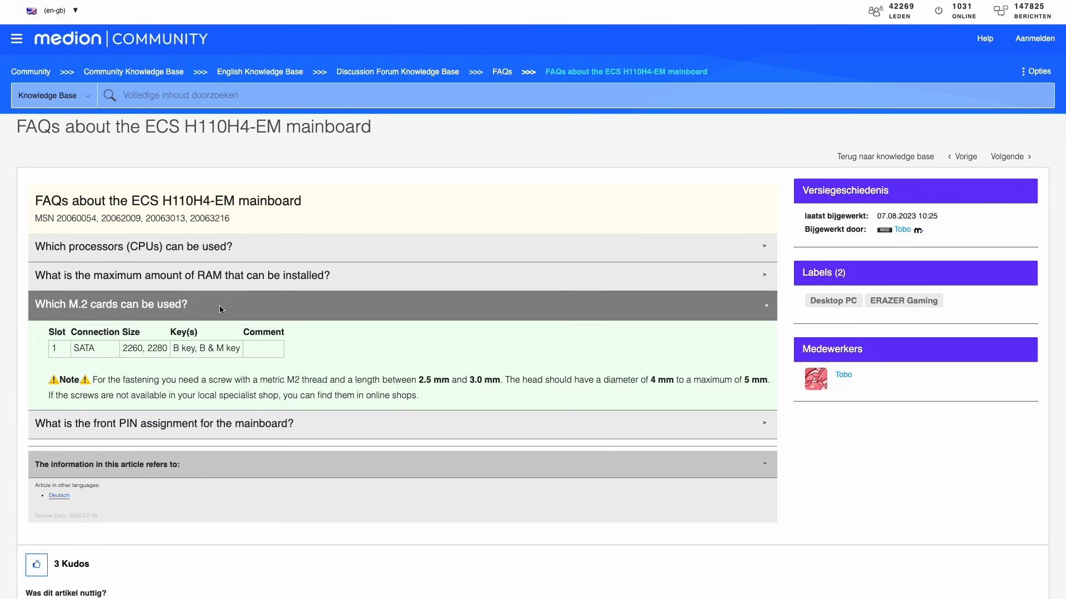
- Launch the Fedora 40 installer from the desktop
{"action": "double_click", "coordinate": [84, 347]}
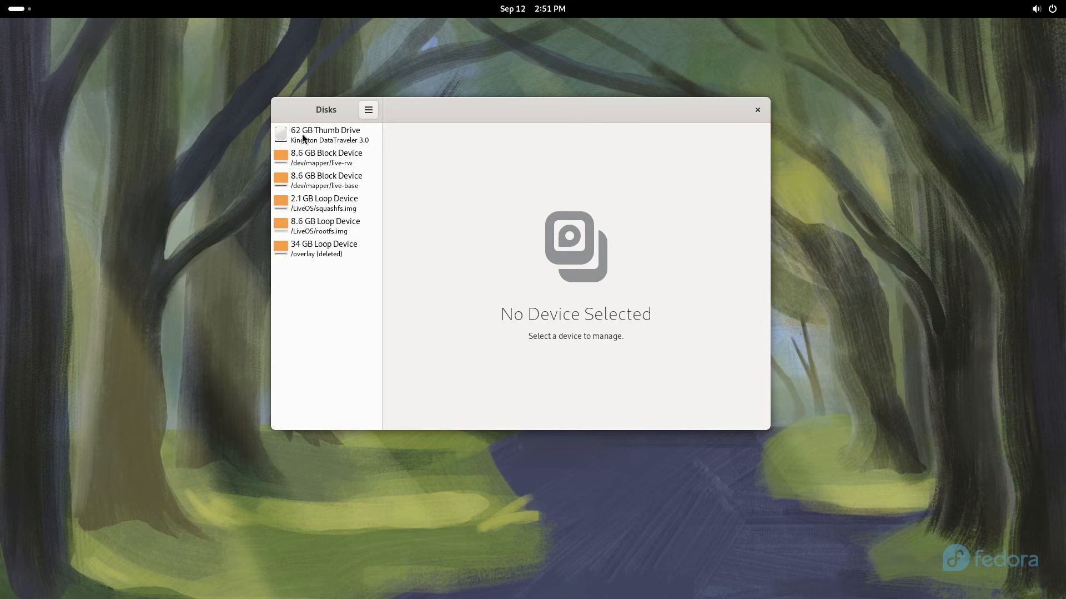
{"action": "mouse_move", "coordinate": [432, 124]}
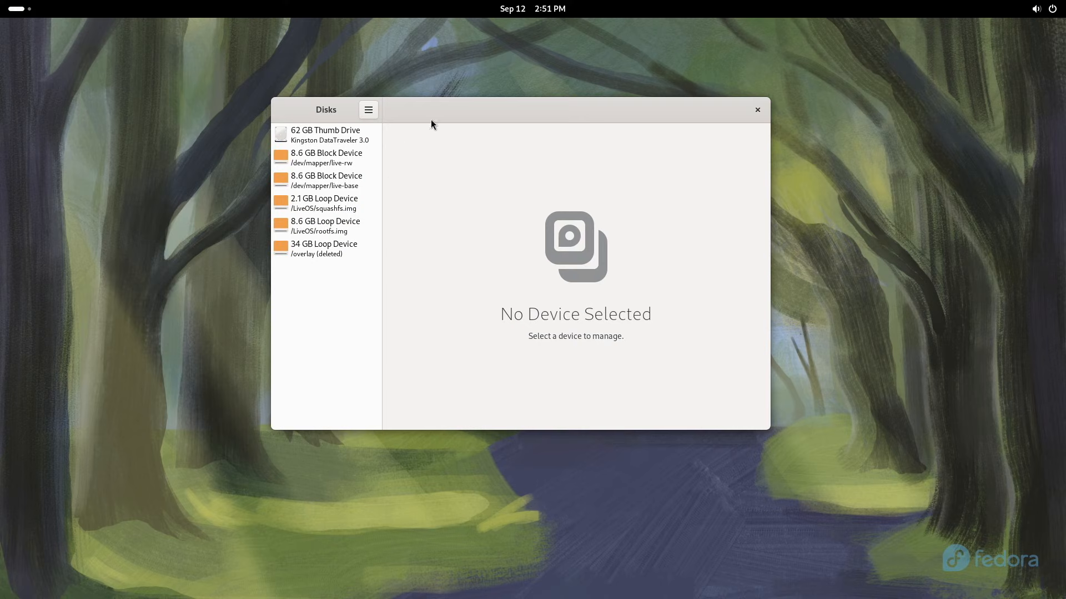
{"action": "mouse_move", "coordinate": [726, 102]}
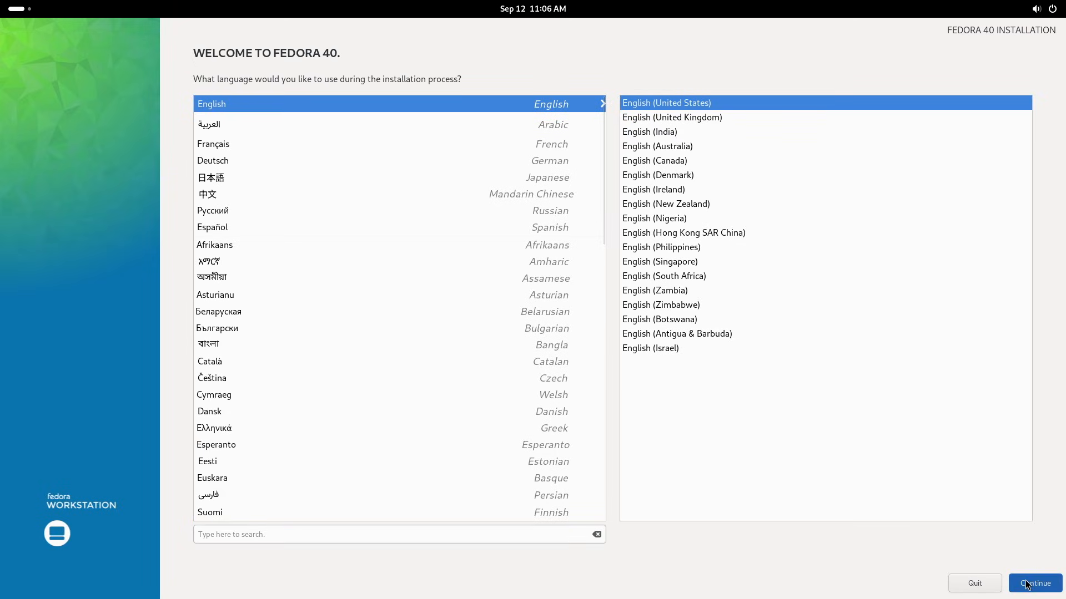
- Reclaim the whole CT500P3PSSD8 disk by deleting all partitions and begin the Fedora install in English
{"action": "left_click", "coordinate": [1033, 583]}
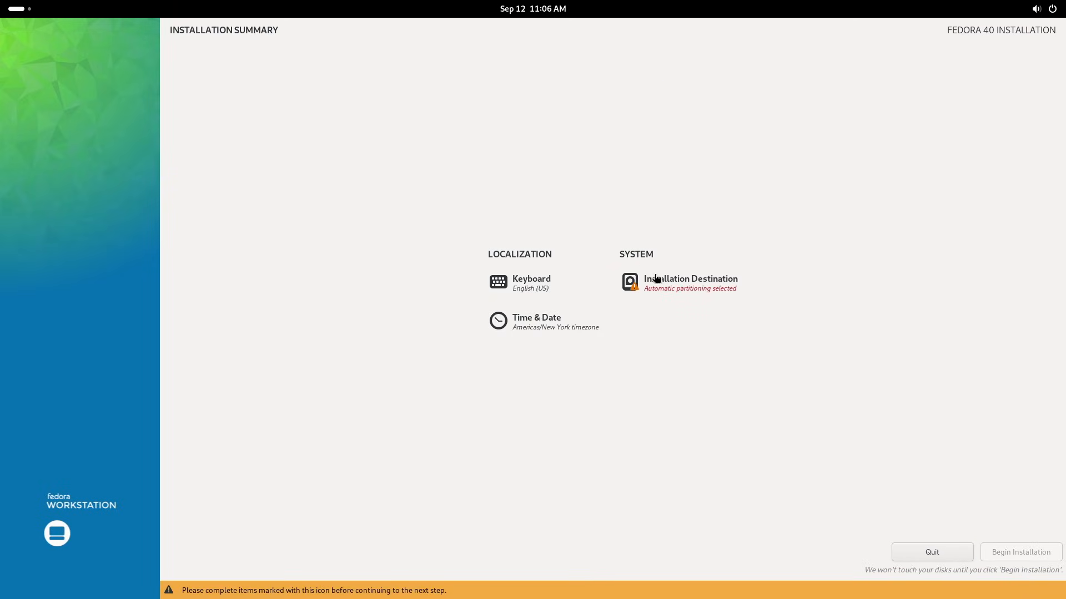
{"action": "left_click", "coordinate": [690, 282]}
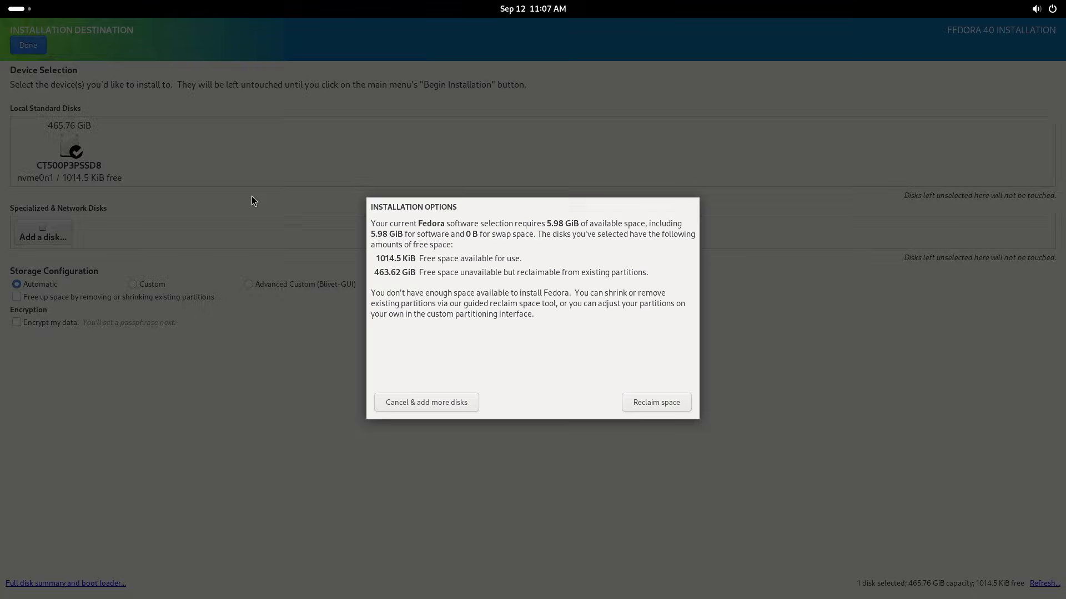
{"action": "left_click", "coordinate": [655, 402]}
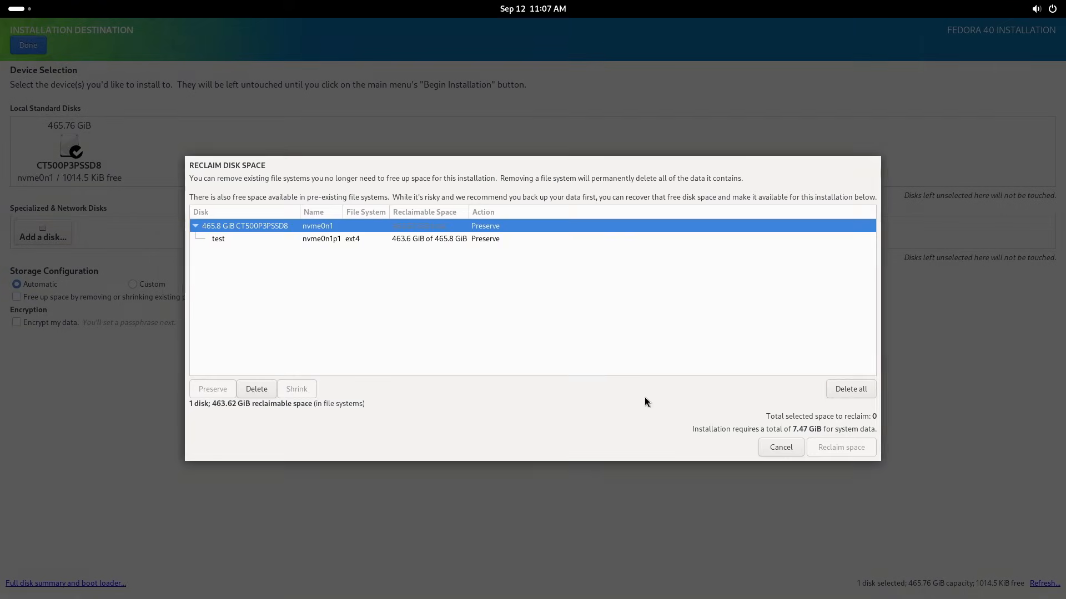
{"action": "left_click", "coordinate": [849, 389]}
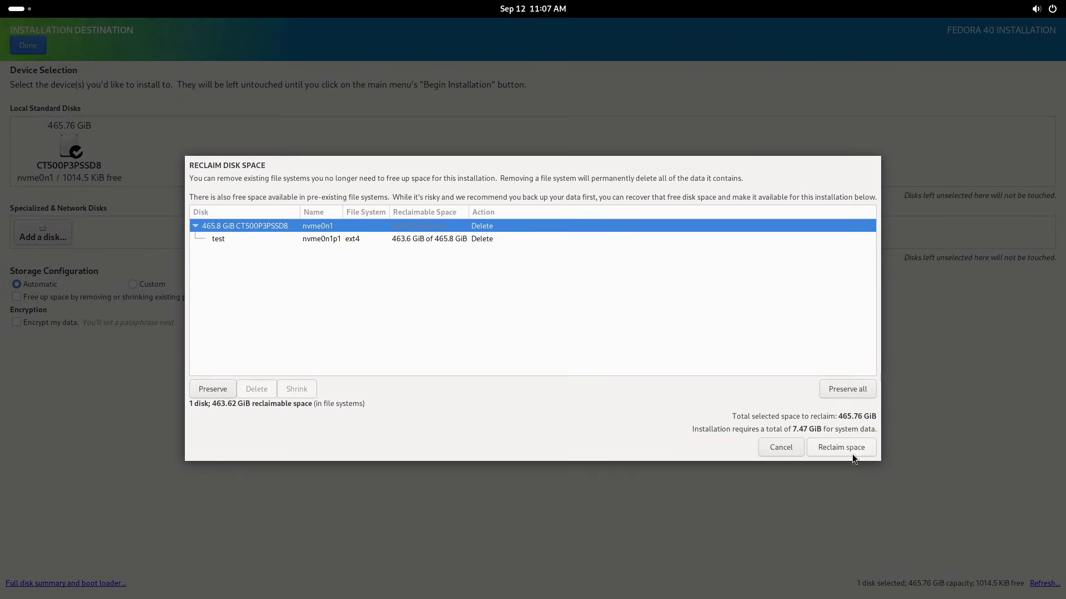
{"action": "left_click", "coordinate": [840, 448]}
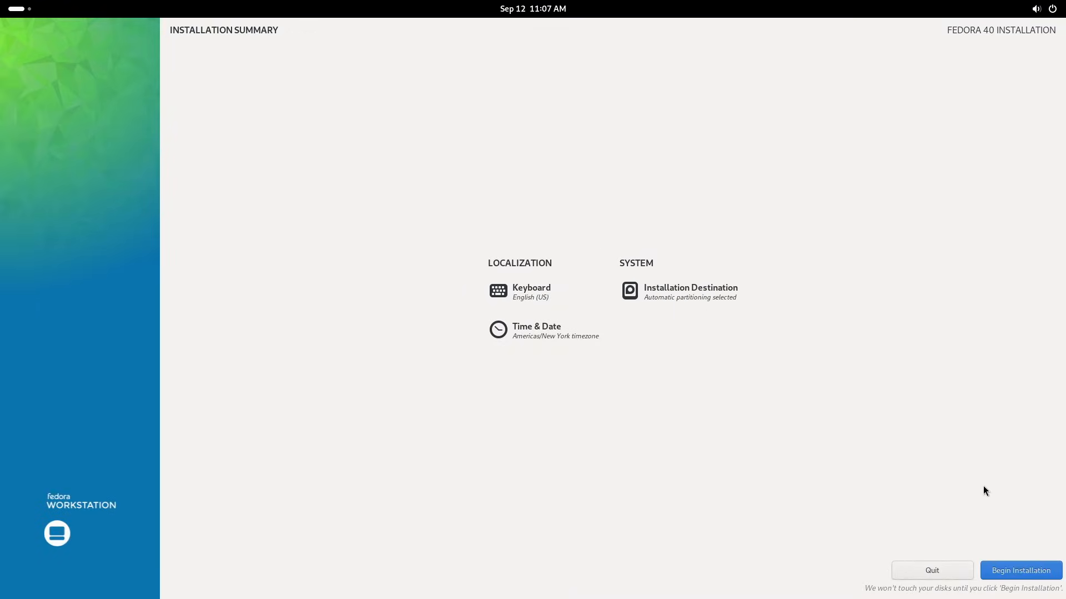
{"action": "left_click", "coordinate": [1019, 571]}
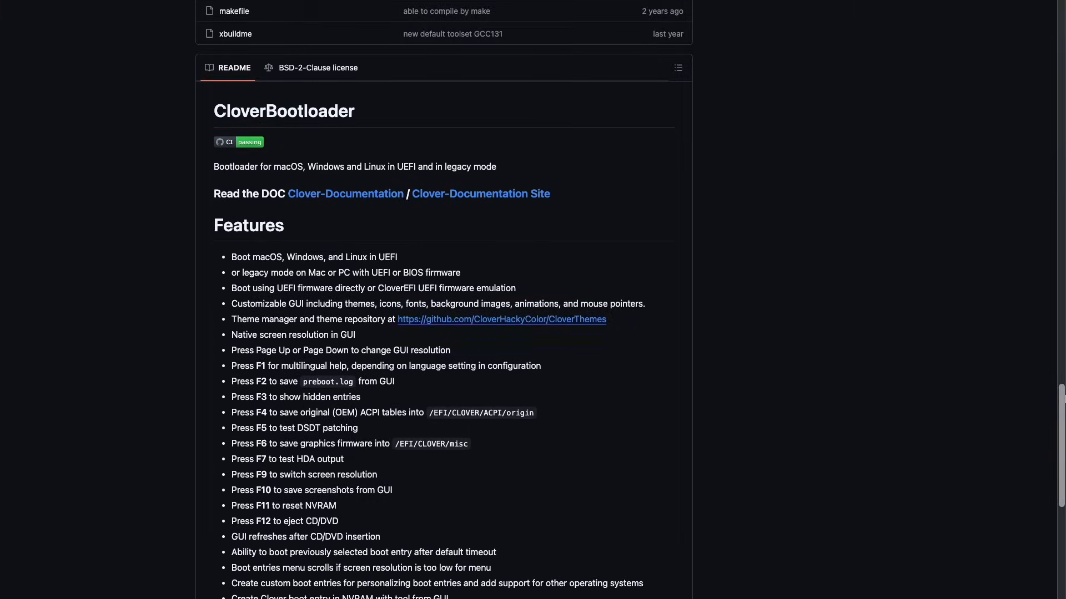
- Scroll the CloverBootloader GitHub page down to its README features list
{"action": "scroll", "scroll_direction": "down", "scroll_amount": 3}
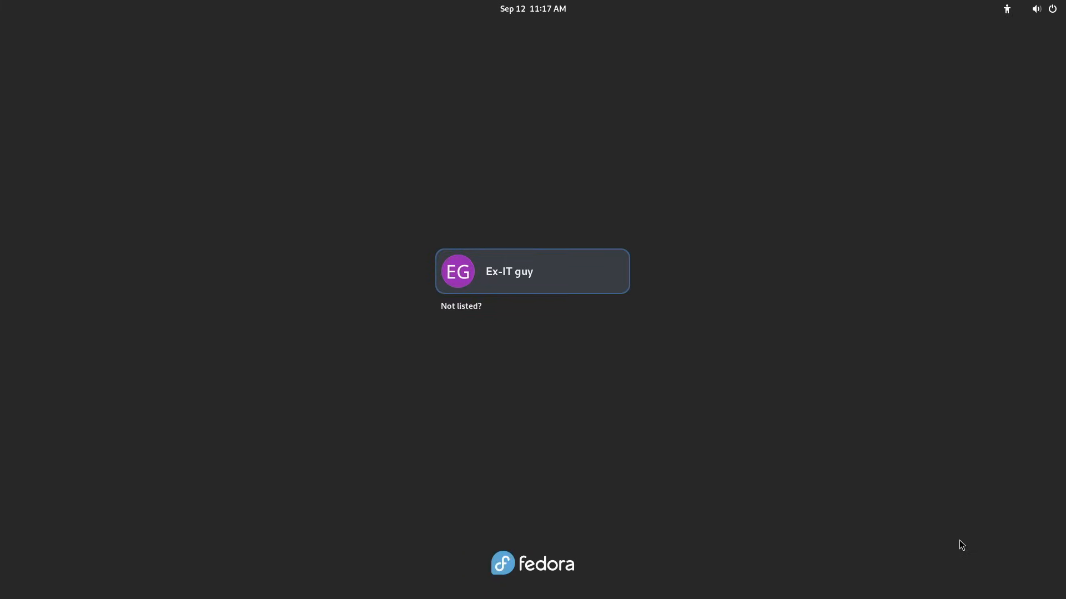
{"action": "mouse_move", "coordinate": [581, 323]}
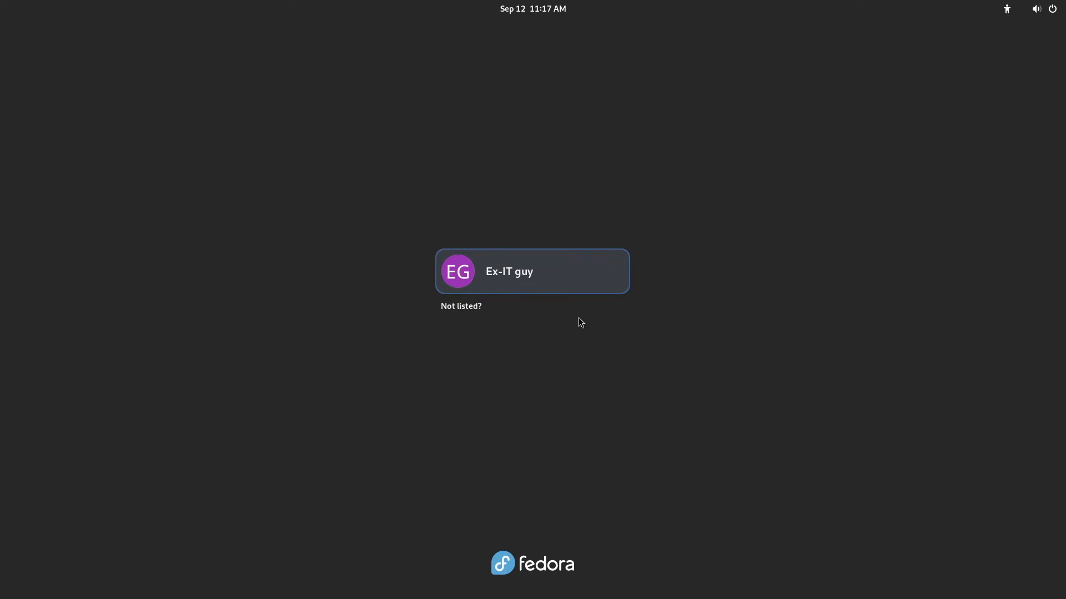
- Choose the Ex-IT guy account on the Fedora login screen to reach its password prompt
{"action": "left_click", "coordinate": [531, 270]}
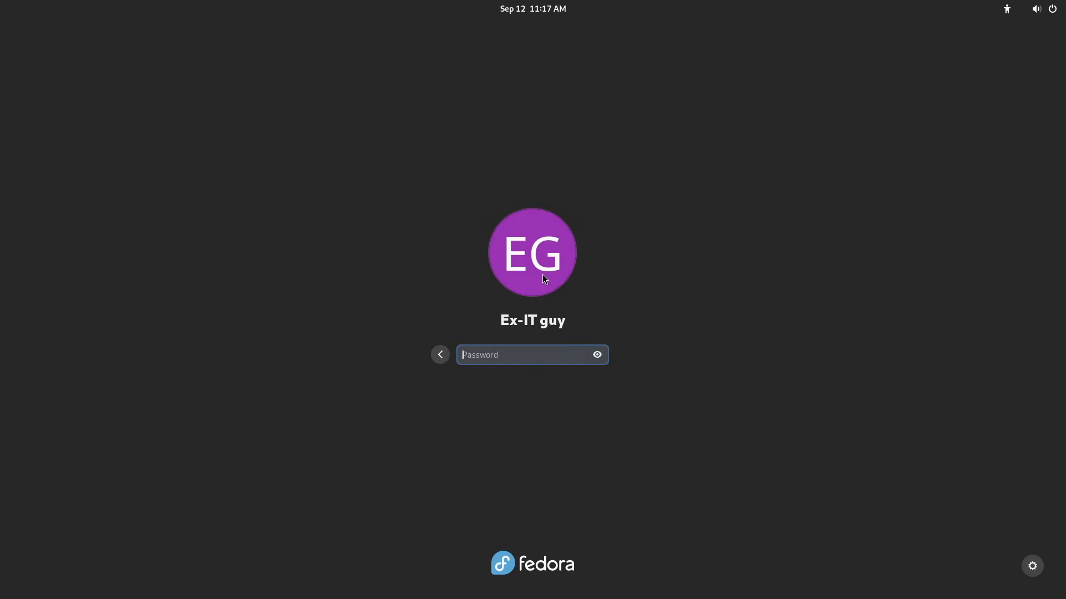